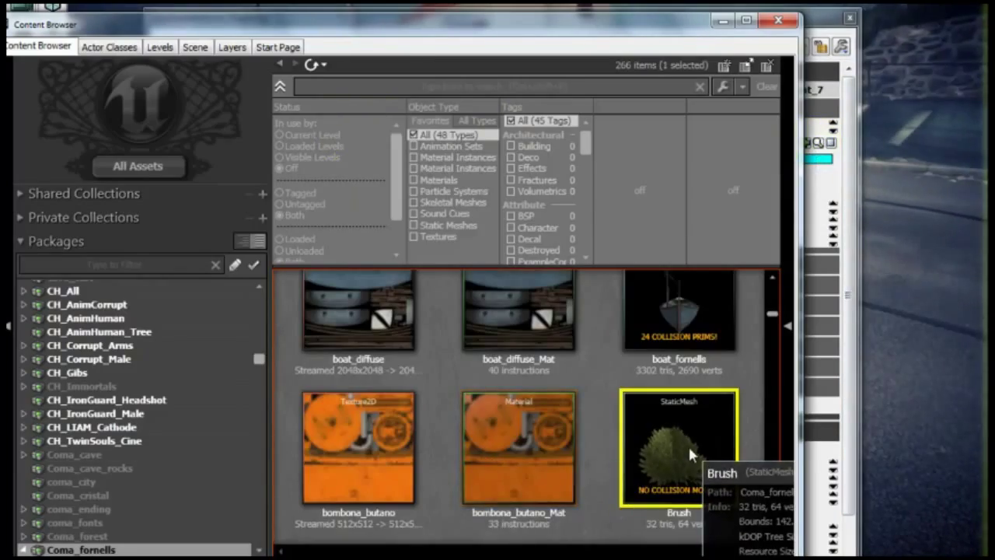
- Open the Brush static mesh in the Static Mesh Editor to inspect it
double_click(679, 447)
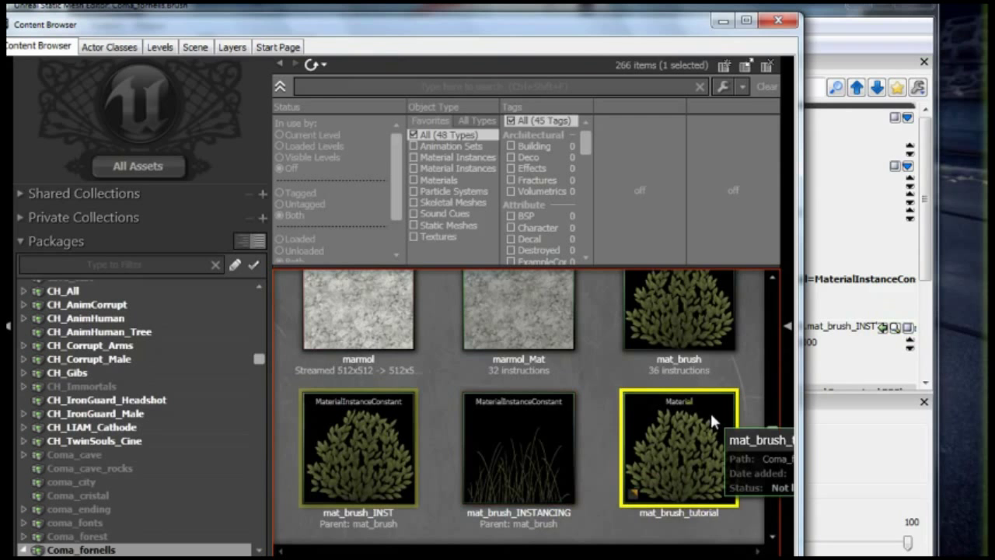
mouse_move(685, 408)
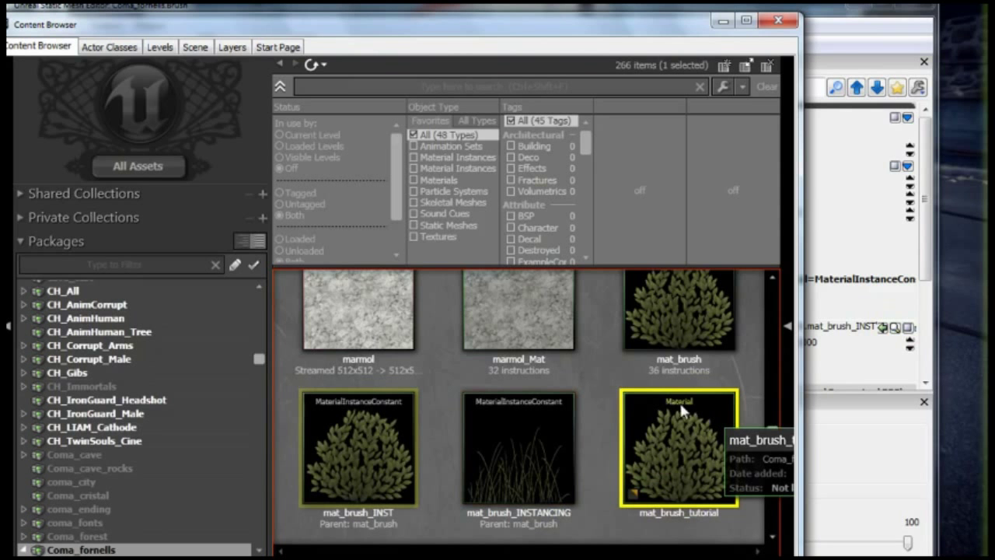
mouse_move(579, 385)
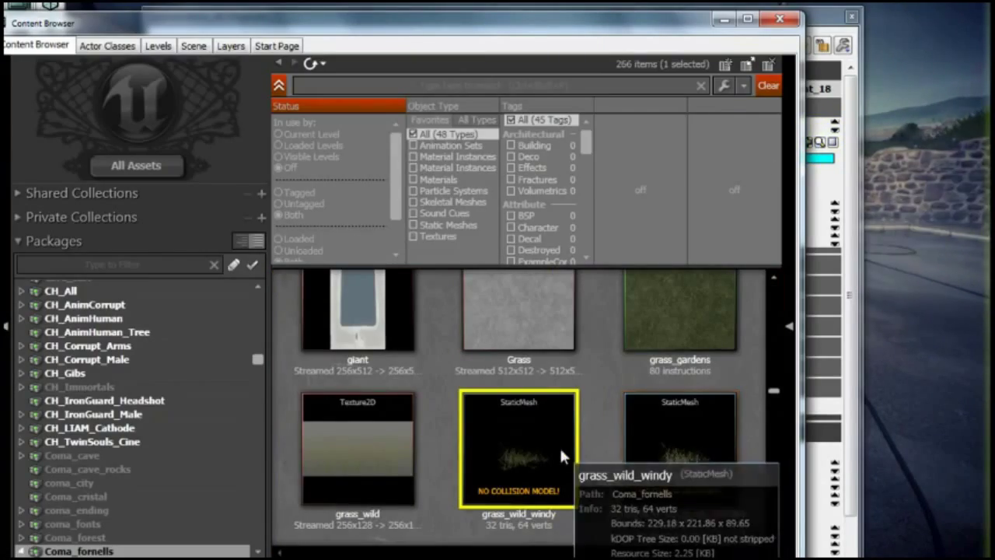
- Open grass_wild_windy and inspect its assigned material instance, mat_grass_INST
double_click(518, 447)
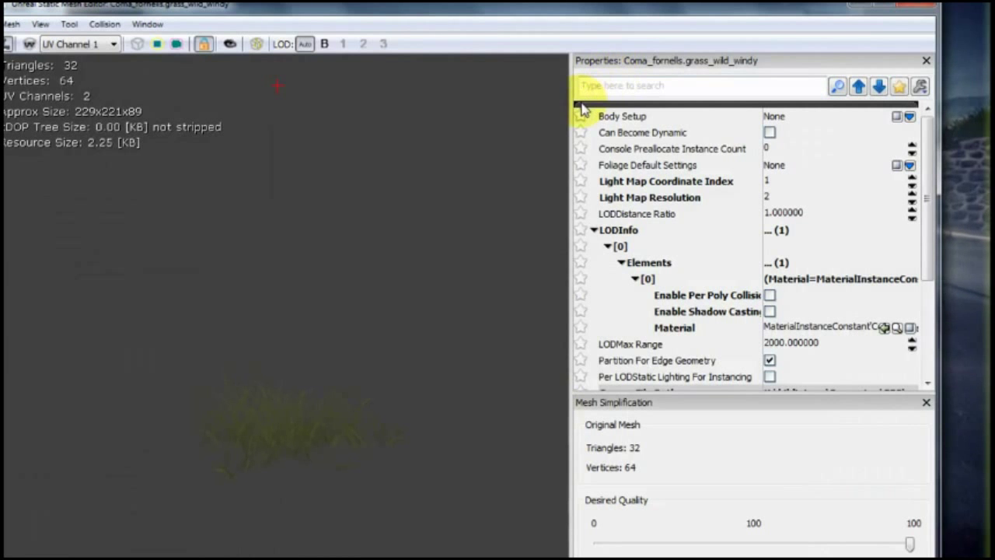
left_click(896, 327)
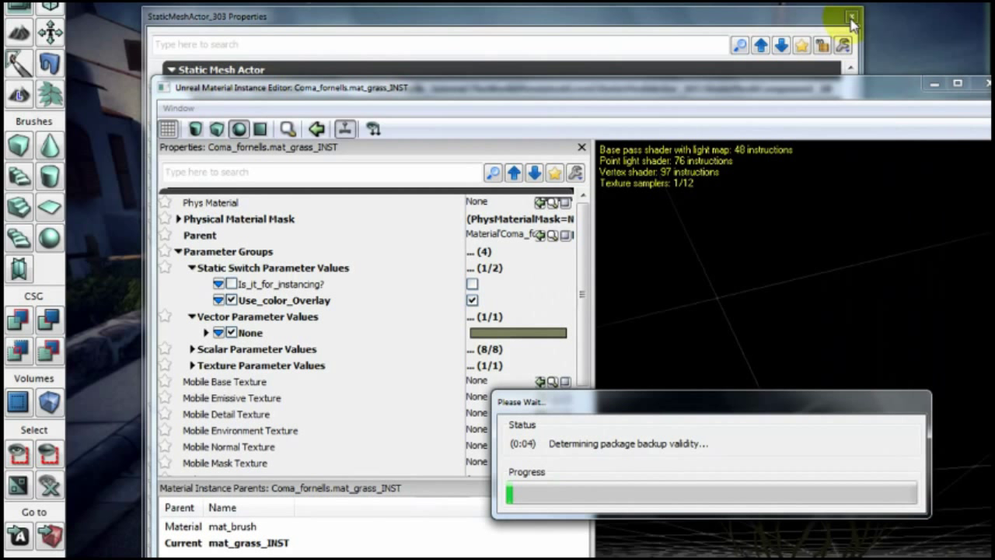
mouse_move(532, 269)
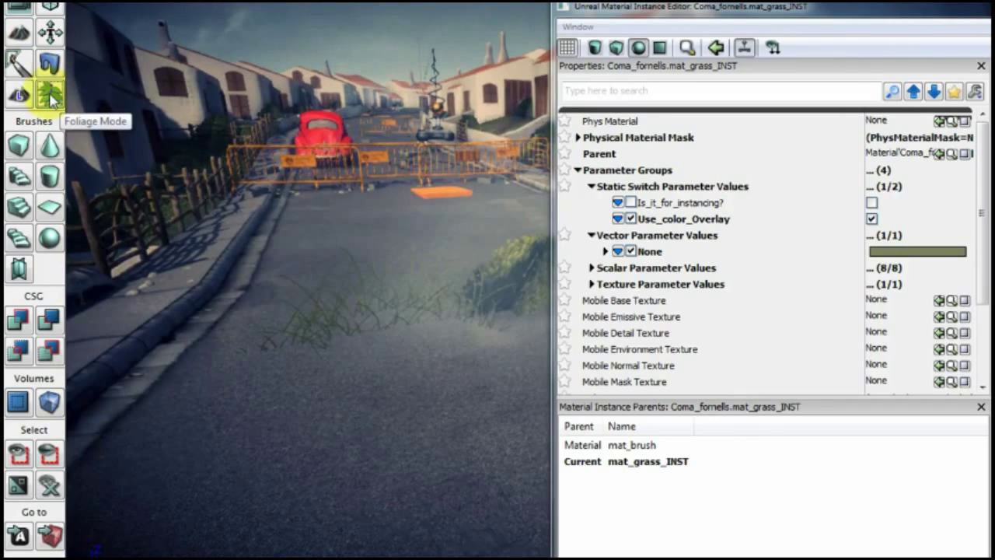
- Show mat_grass_INST's parameters beside the level viewport close to the roadside grass
left_click(48, 91)
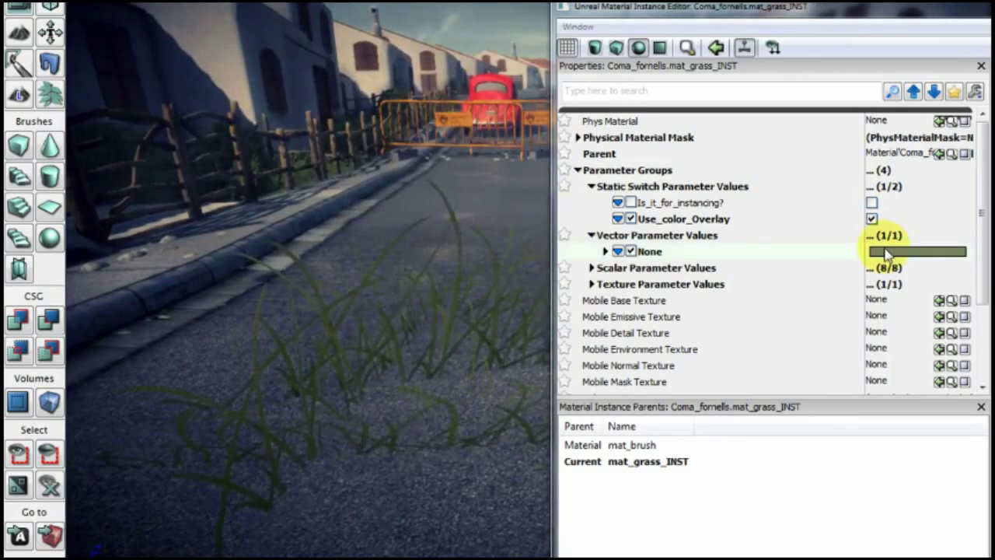
- Open the colour picker for mat_grass_INST's dark olive overlay colour
left_click(916, 251)
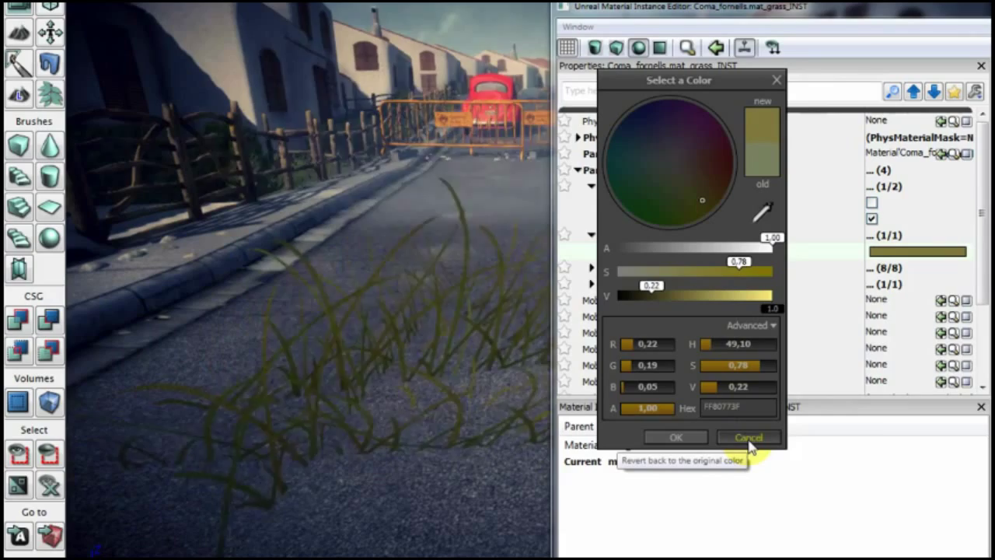
- Close the colour picker and expand Scalar Parameter Values to list AutoIllum and the wind settings
left_click(748, 437)
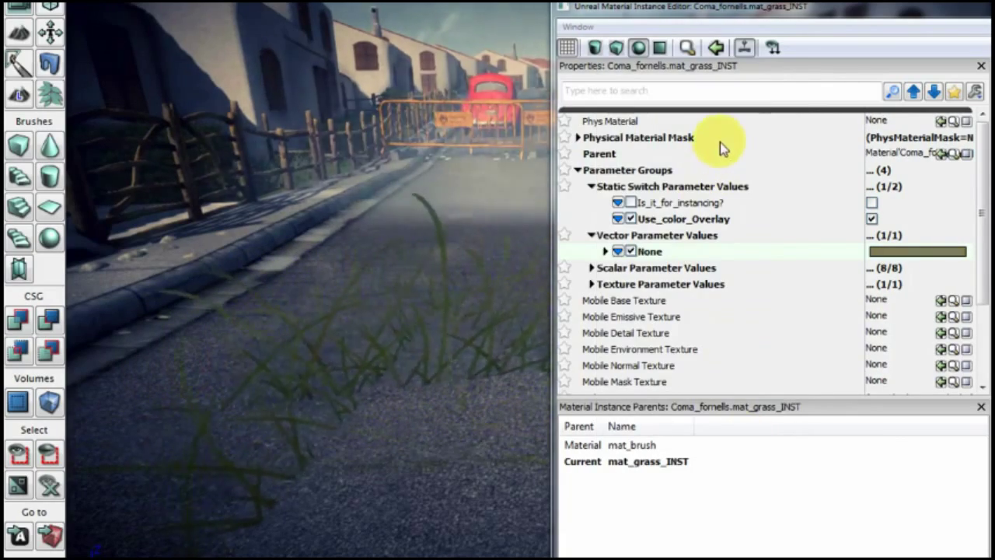
left_click(592, 267)
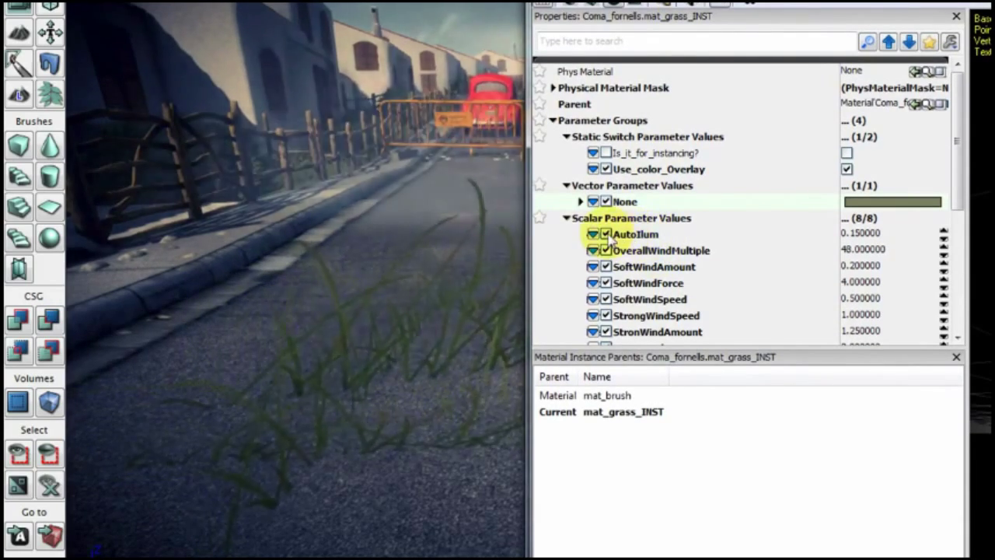
left_click(606, 234)
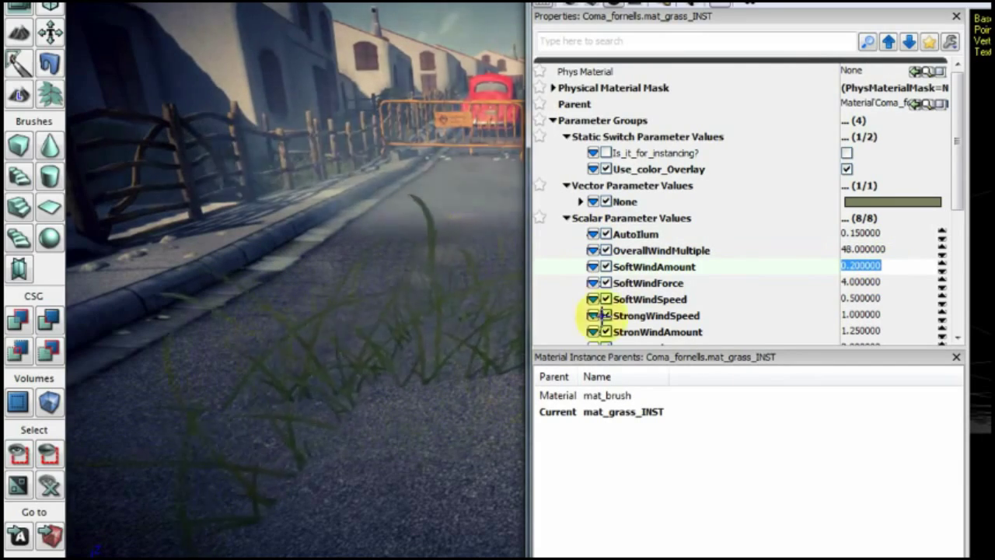
- Change OverallWindMultiple in mat_grass_INST from 48 to 256
left_click(863, 249)
type("256.000000")
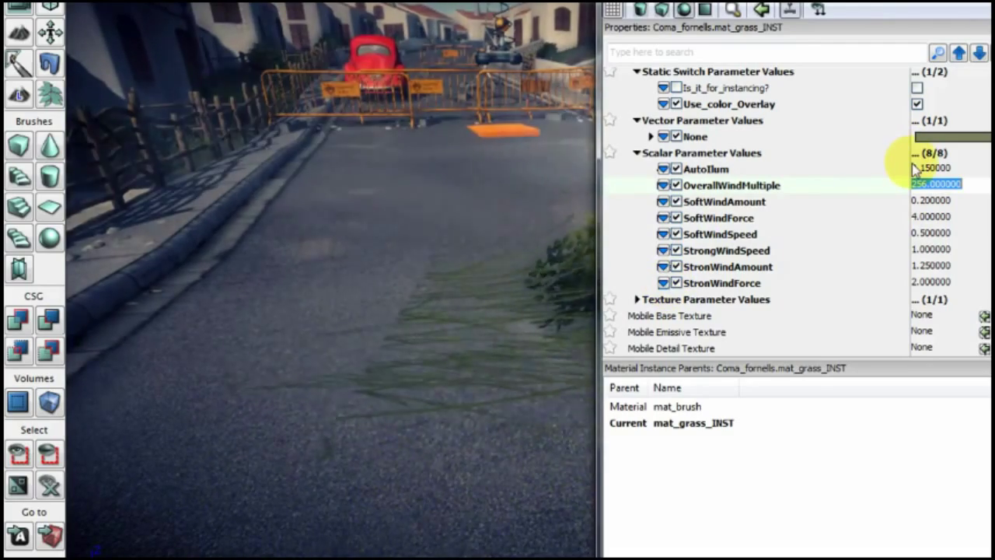
- Enter OverallWindMultiple 22, SoftWind amount 8, force 2, speed 2, and StrongWind values 0
type("64")
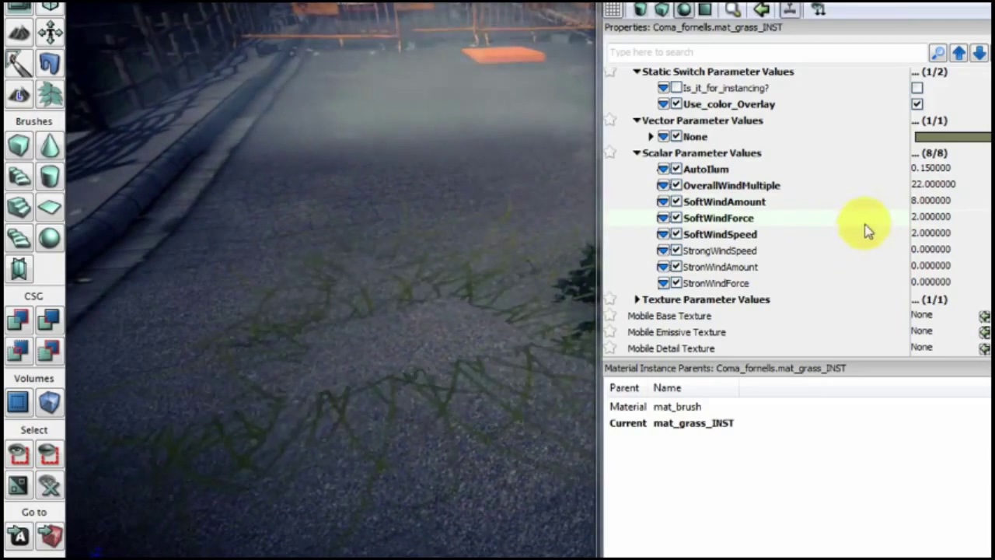
- Change SoftWindAmount in mat_grass_INST from 8 to 2
left_click(931, 217)
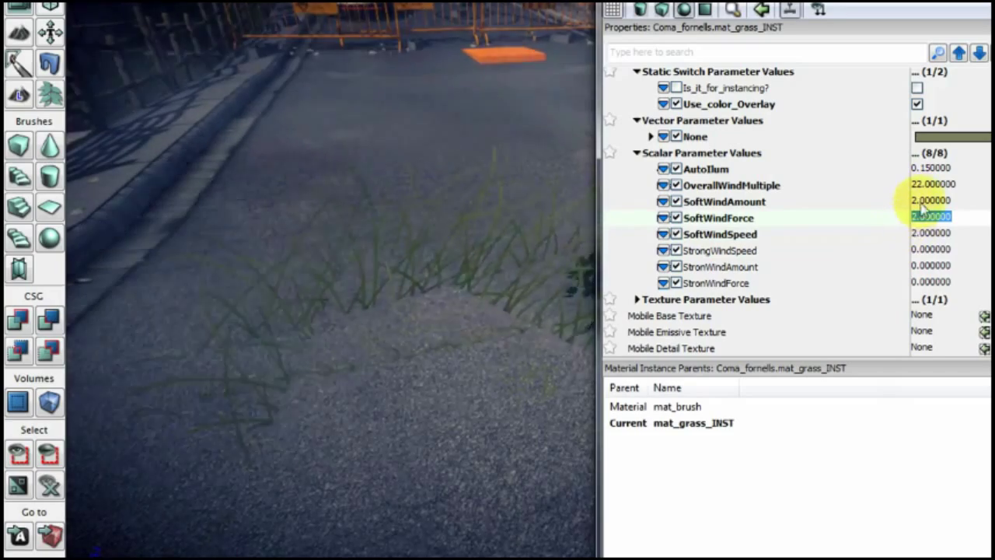
- Zero the soft wind fields, set StrongWind speed, amount and force to 2, and close the editor
type("1")
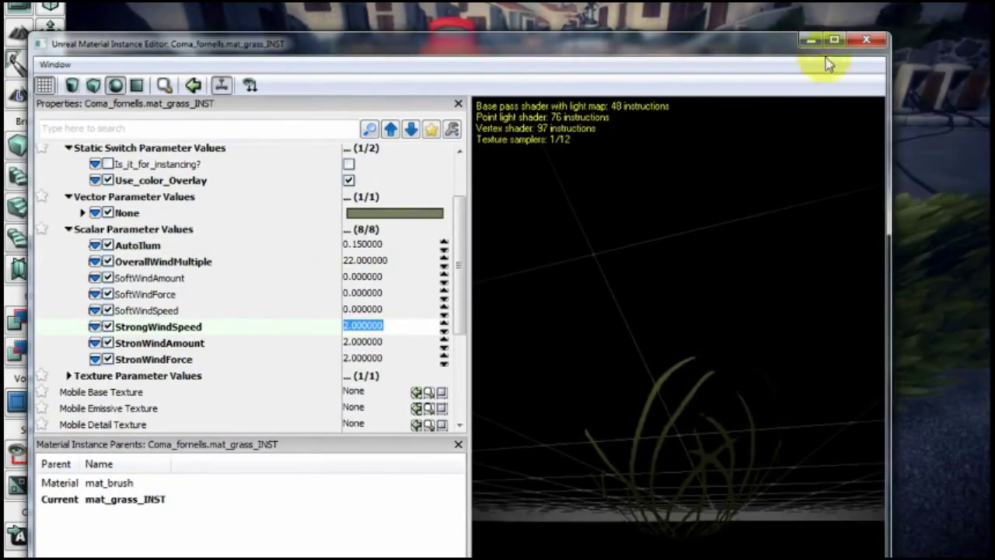
left_click(866, 39)
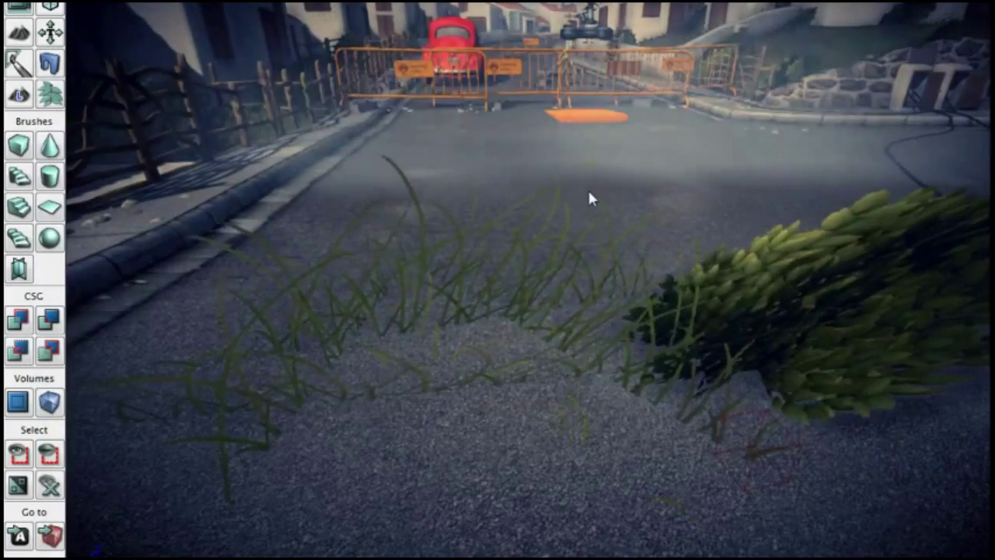